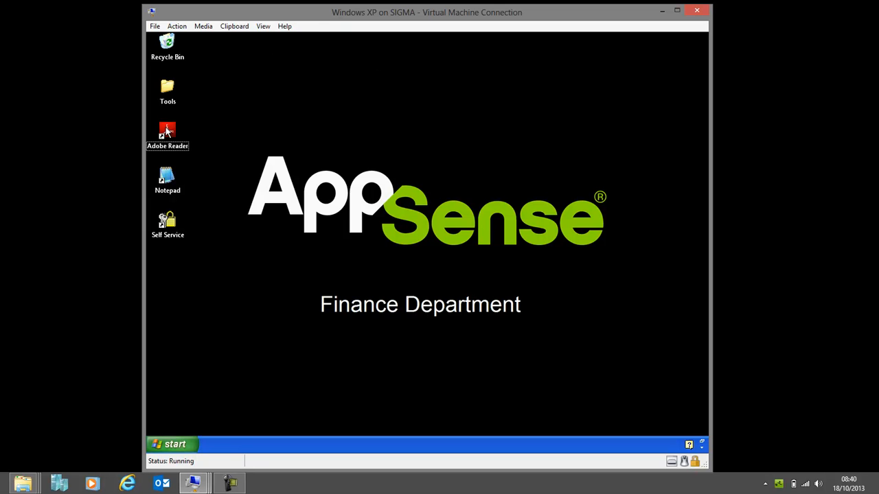
Launch Adobe Reader on the XP desktop, drag a floating toolbar back into its window, and close it
double_click(168, 135)
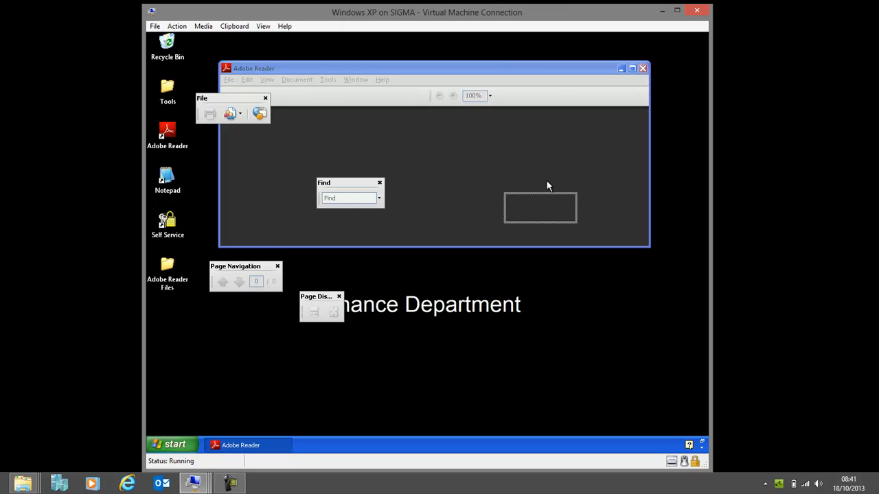
drag(245, 266, 555, 184)
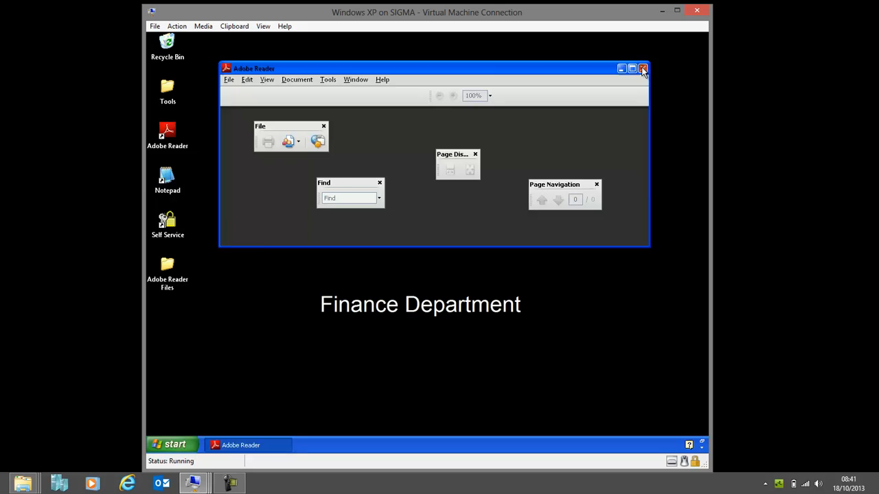
click(642, 69)
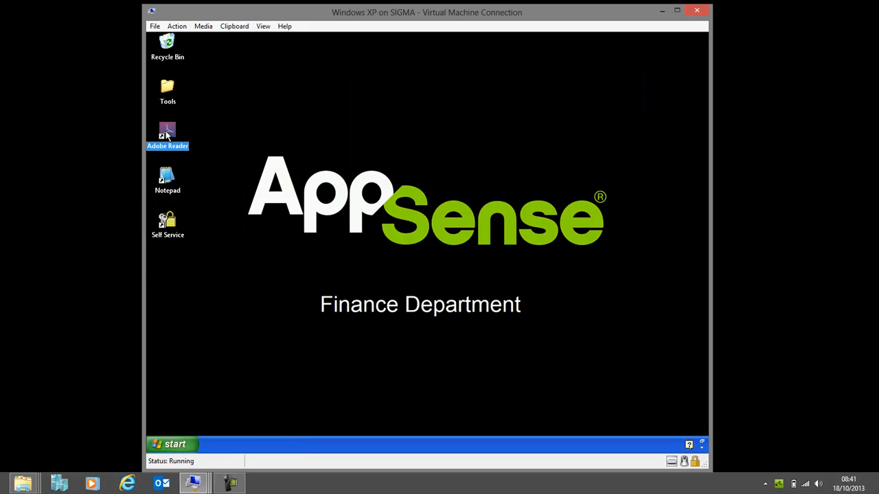
mouse_move(168, 134)
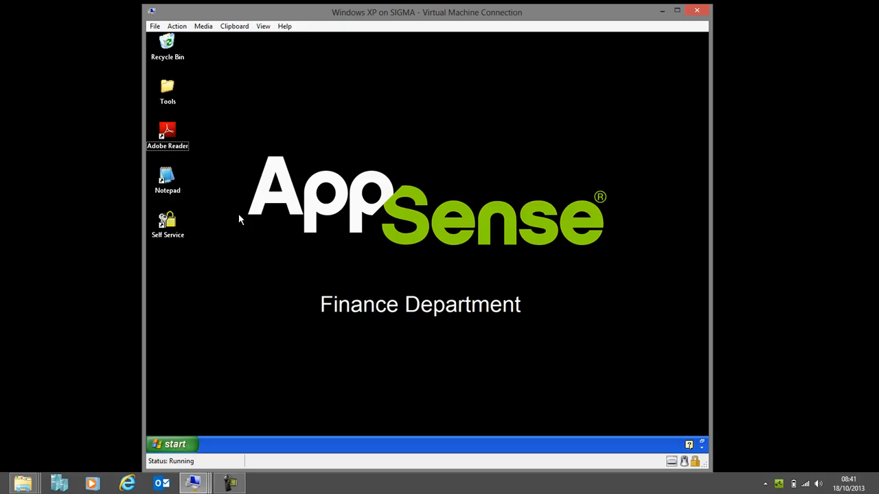
click(172, 445)
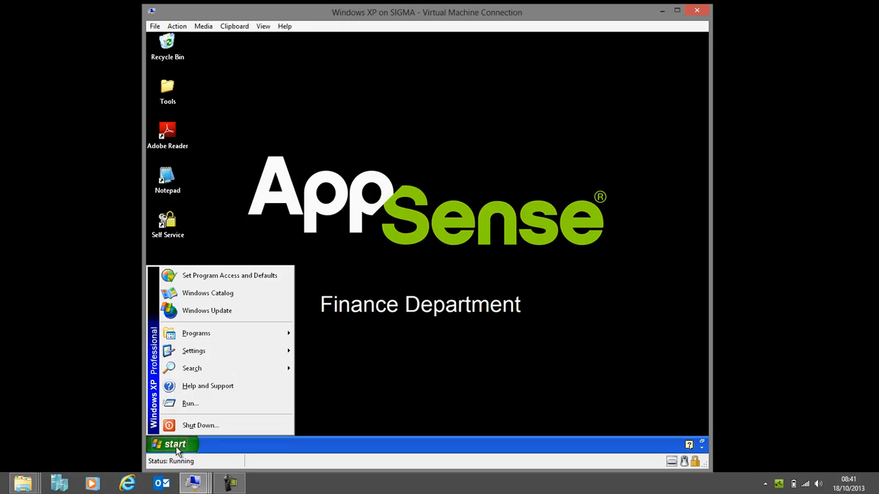
click(195, 334)
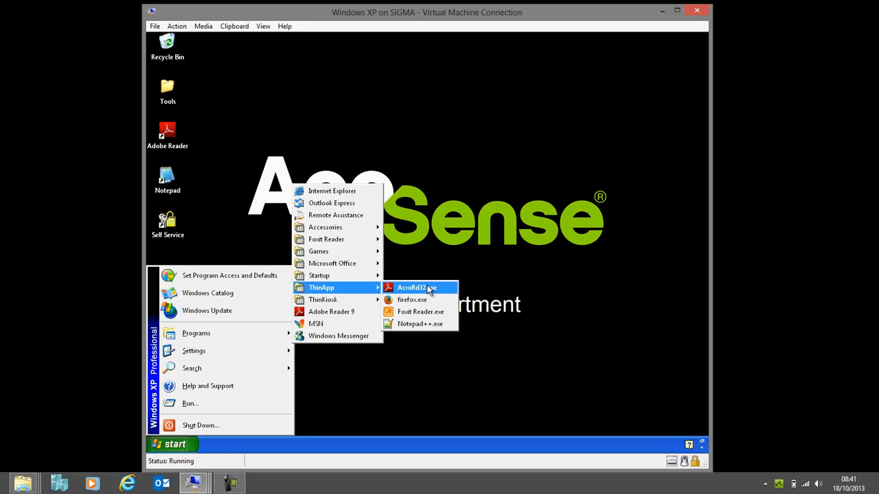
mouse_move(434, 290)
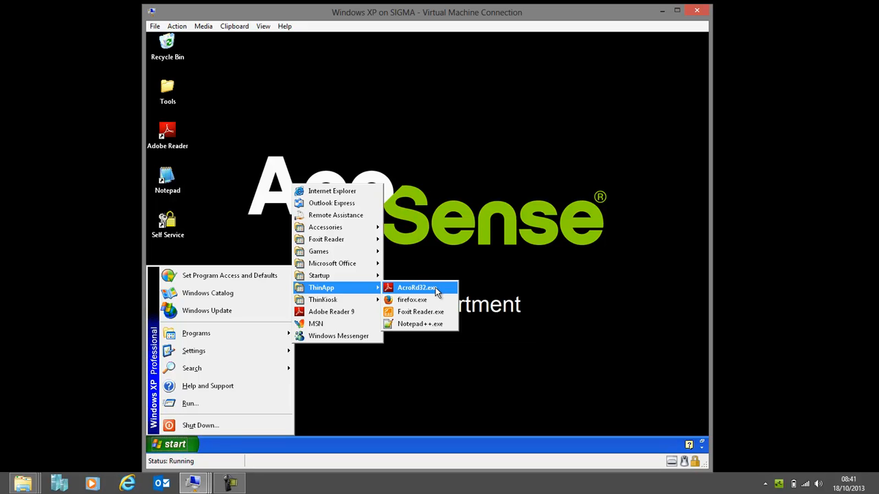
mouse_move(412, 300)
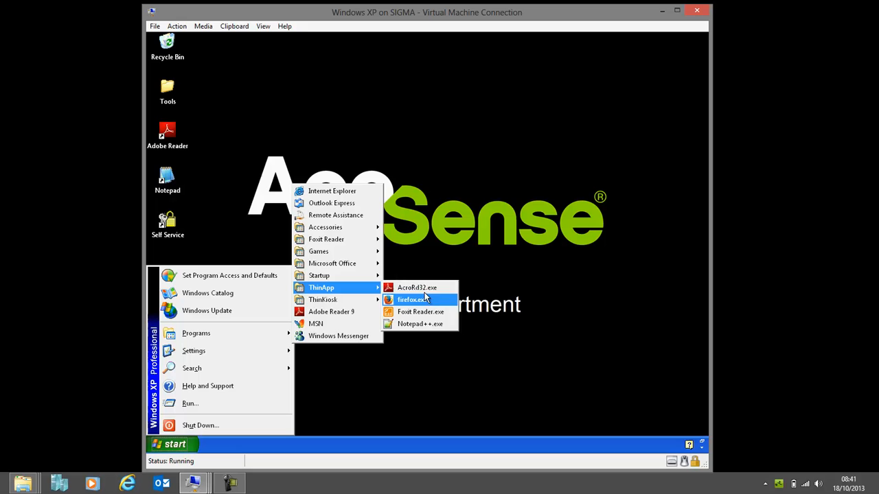
mouse_move(418, 288)
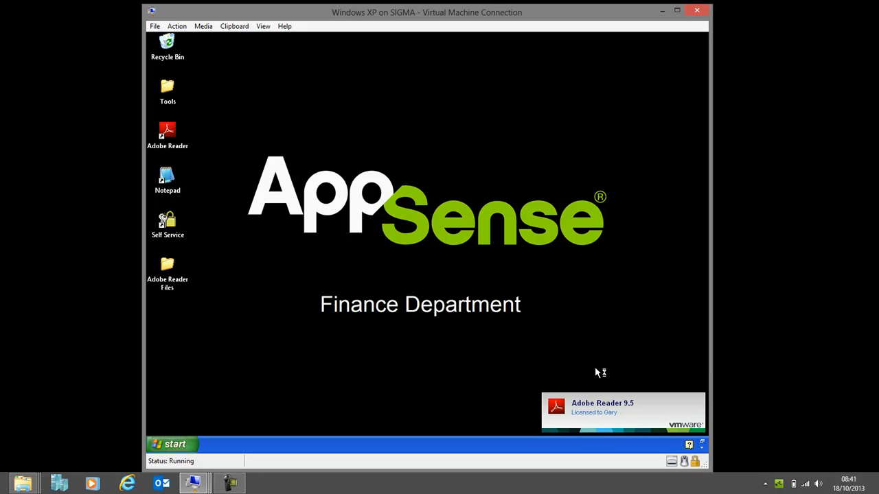
double_click(167, 134)
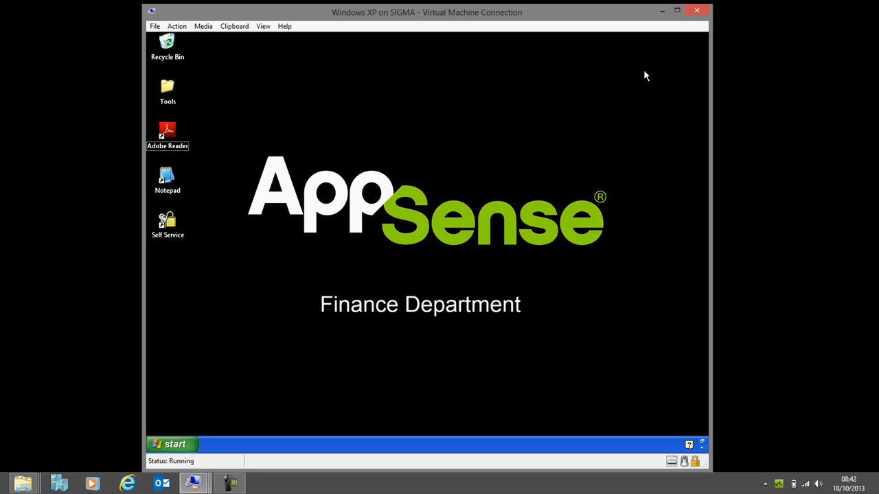
mouse_move(167, 131)
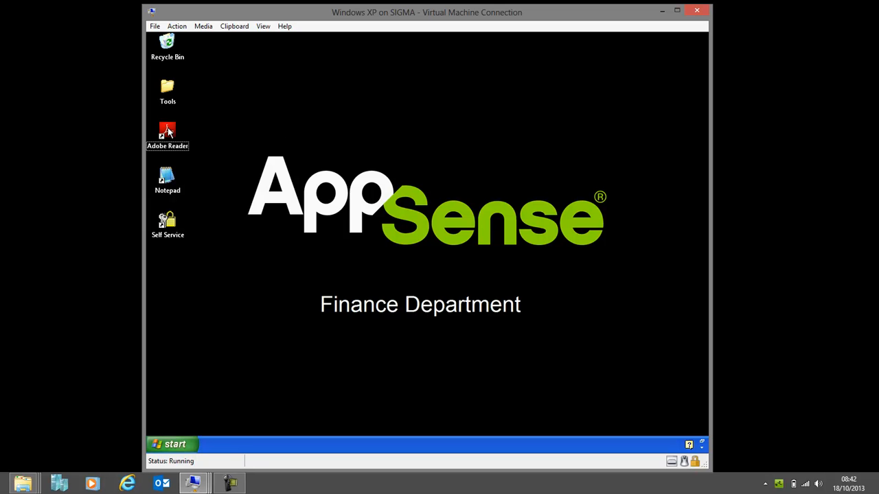
double_click(167, 131)
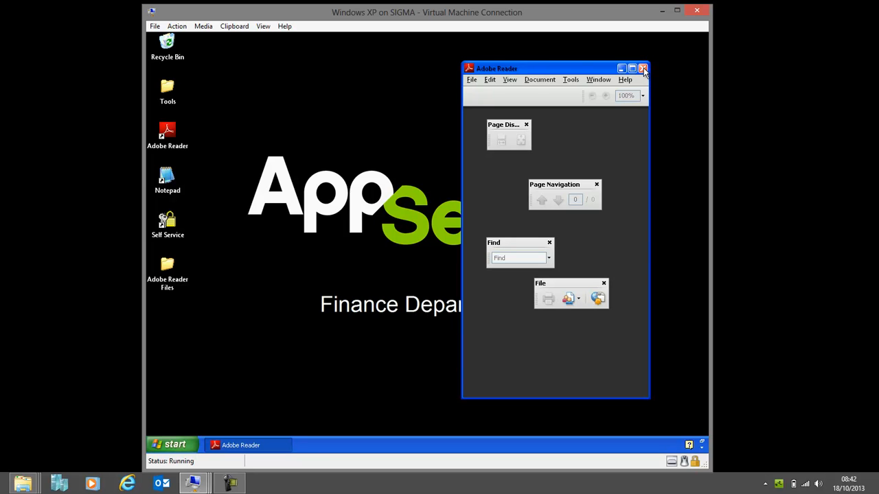
click(643, 69)
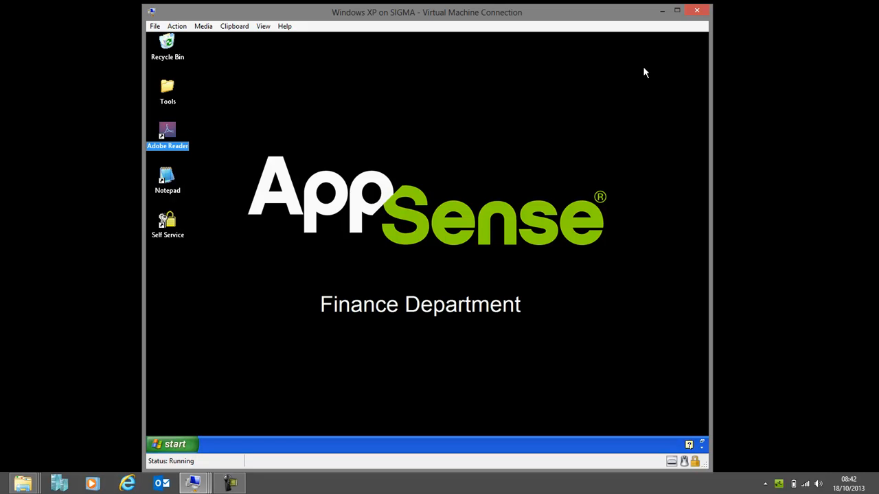
Minimise the XP VM, switch to the Windows 7 on SIGMA machine and select its Adobe Reader shortcut
click(676, 11)
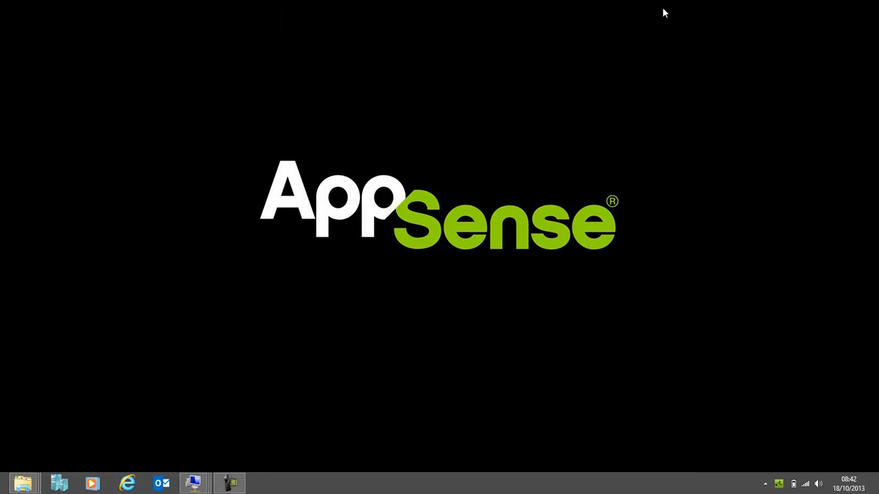
mouse_move(195, 483)
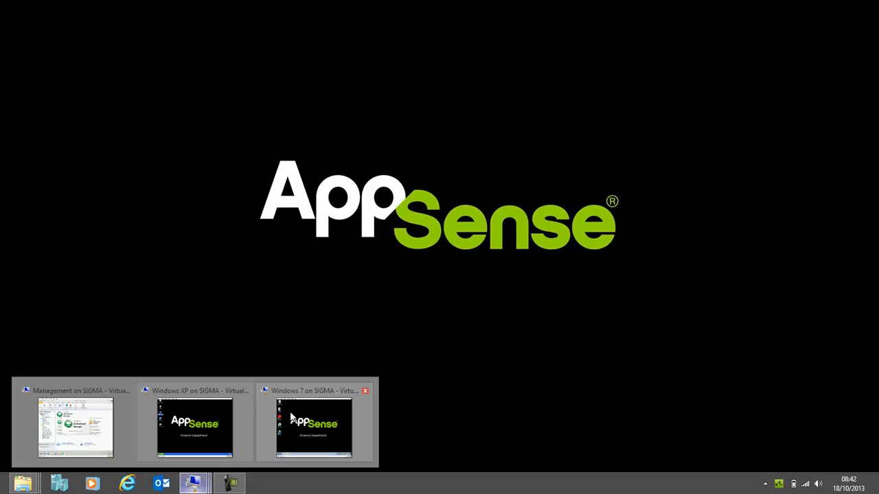
click(313, 426)
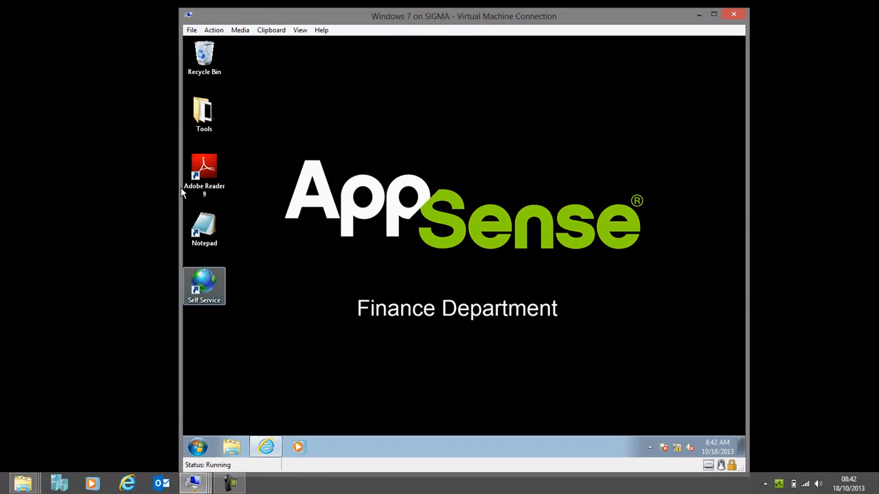
mouse_move(383, 212)
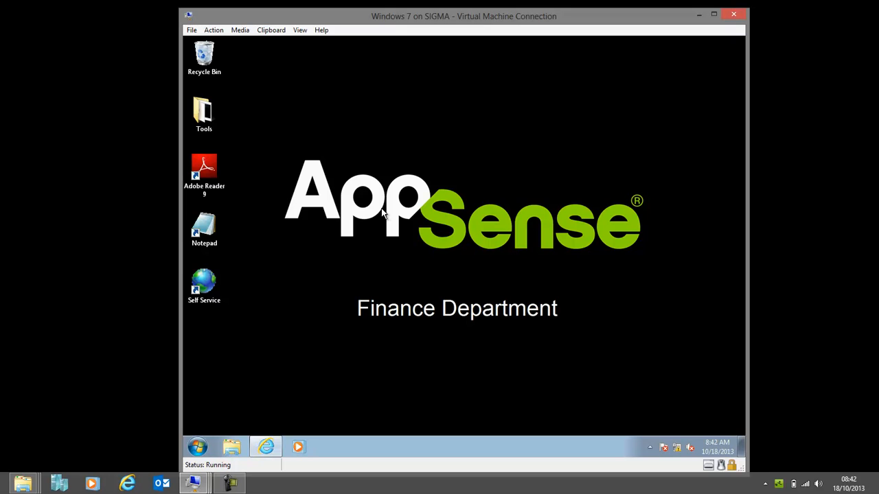
mouse_move(247, 160)
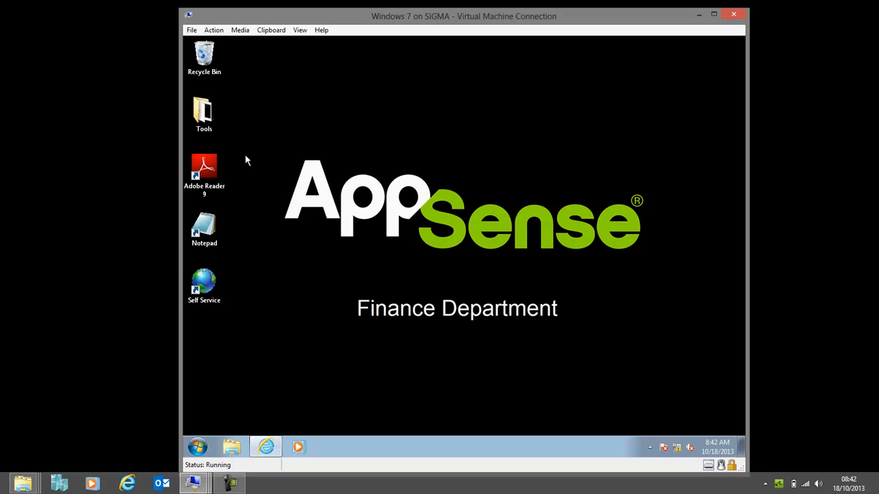
click(203, 171)
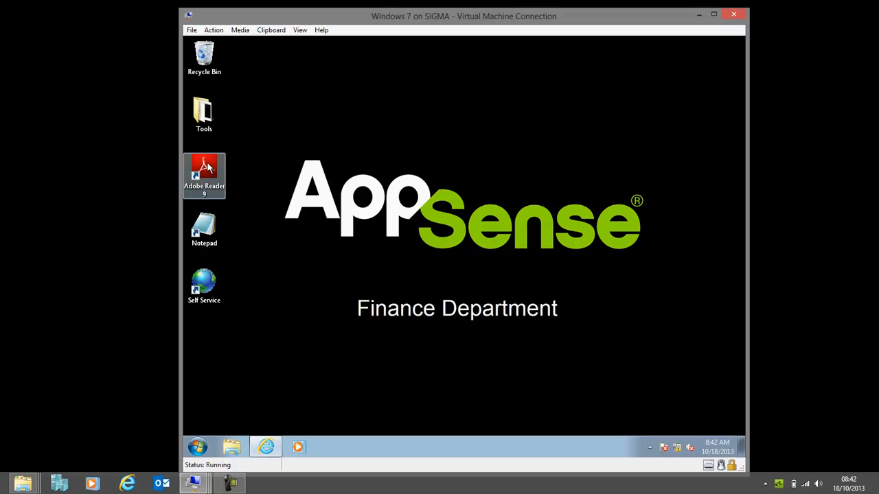
mouse_move(261, 190)
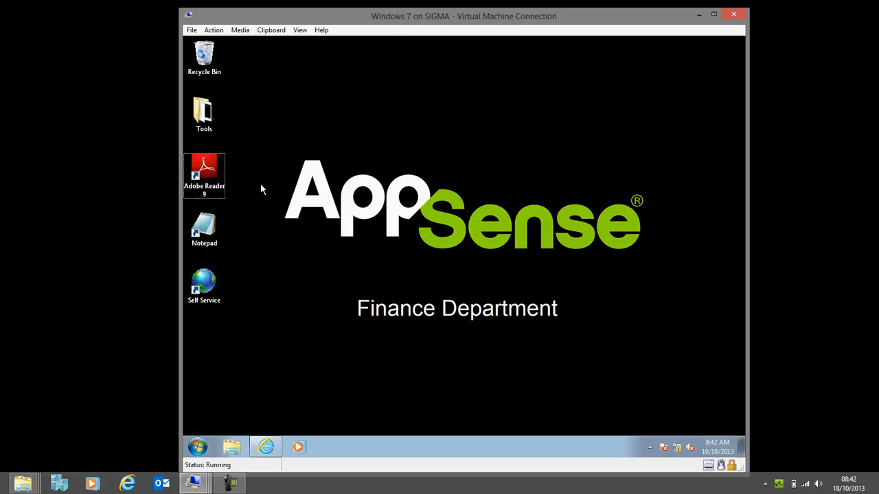
click(203, 172)
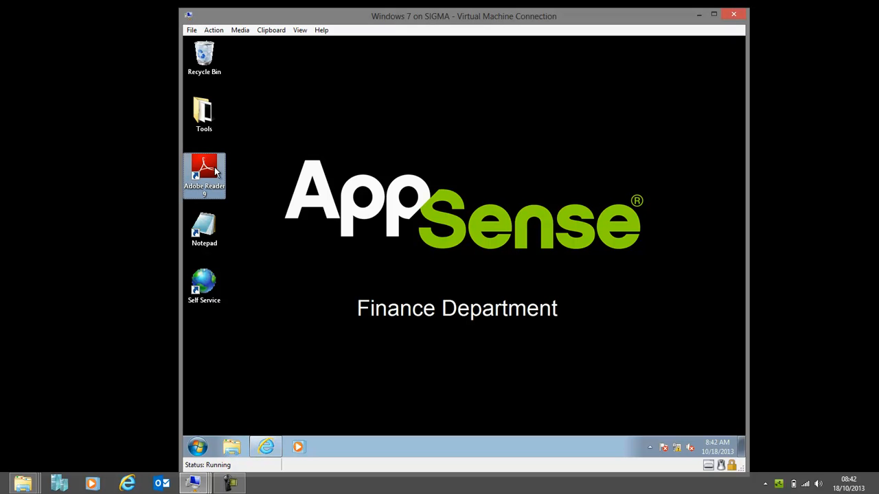
mouse_move(205, 172)
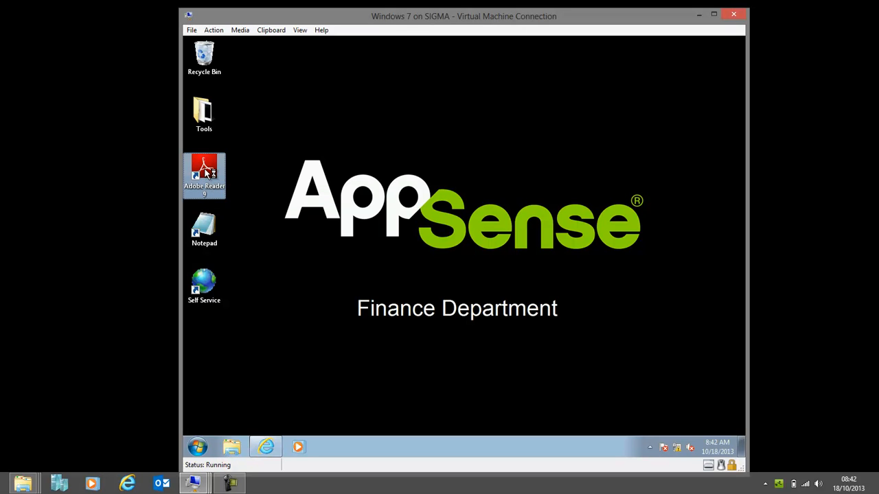
Launch Adobe Reader 9 on Windows 7 with its toolbars laid out in a row, then close it
double_click(203, 176)
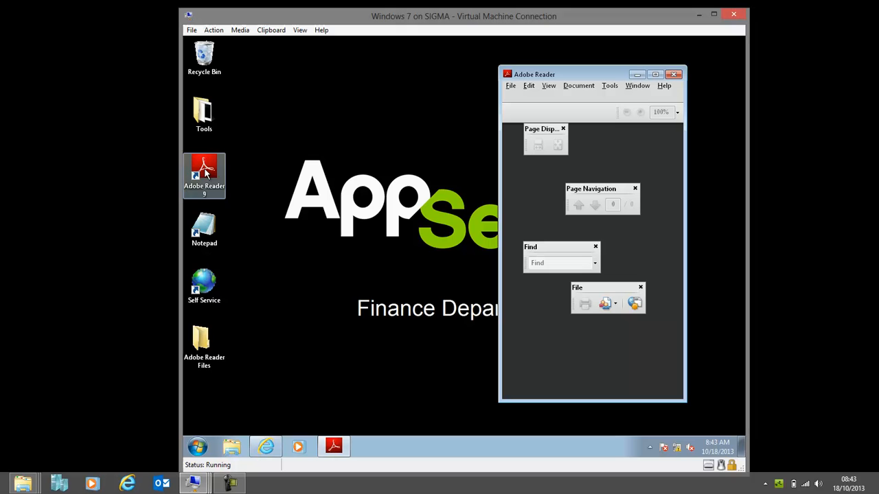
mouse_move(269, 186)
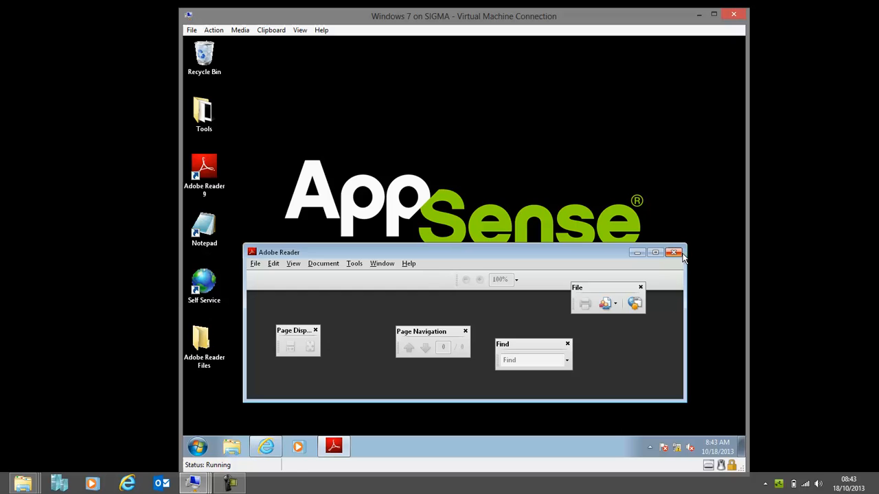
click(673, 253)
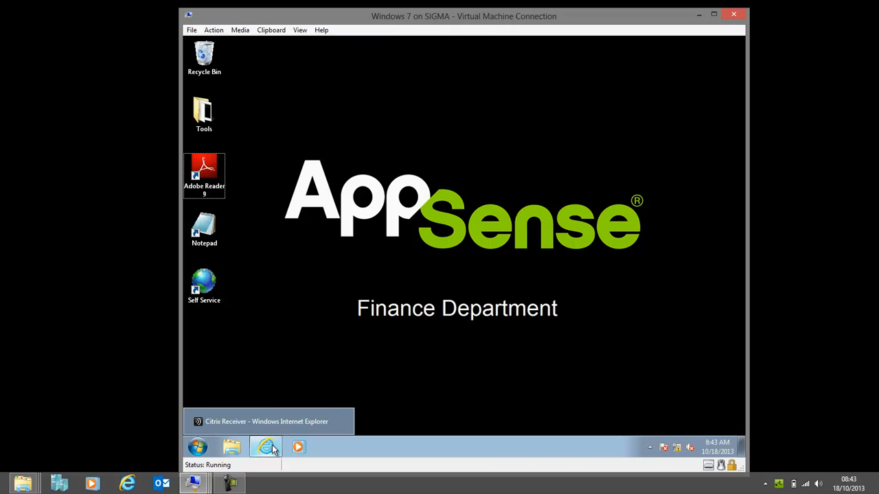
mouse_move(267, 448)
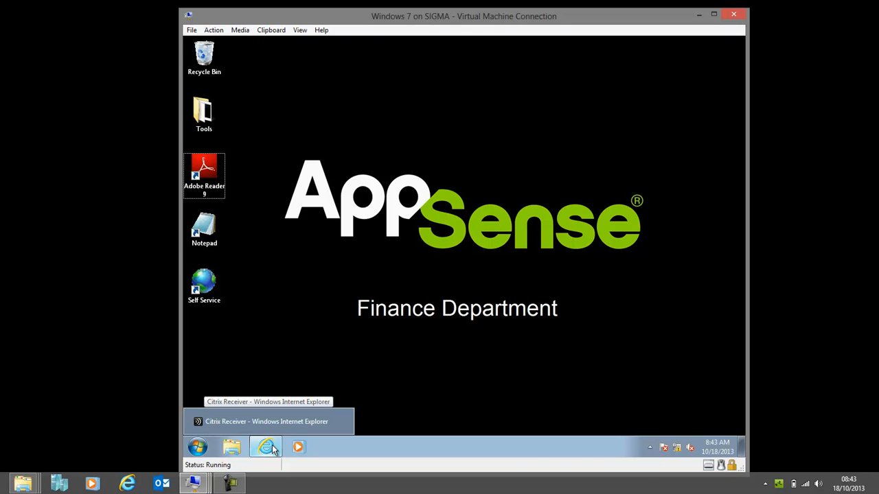
Sign in to Citrix Receiver as appsenselab\finance and show the Apps catalogue instead of Desktops
click(267, 448)
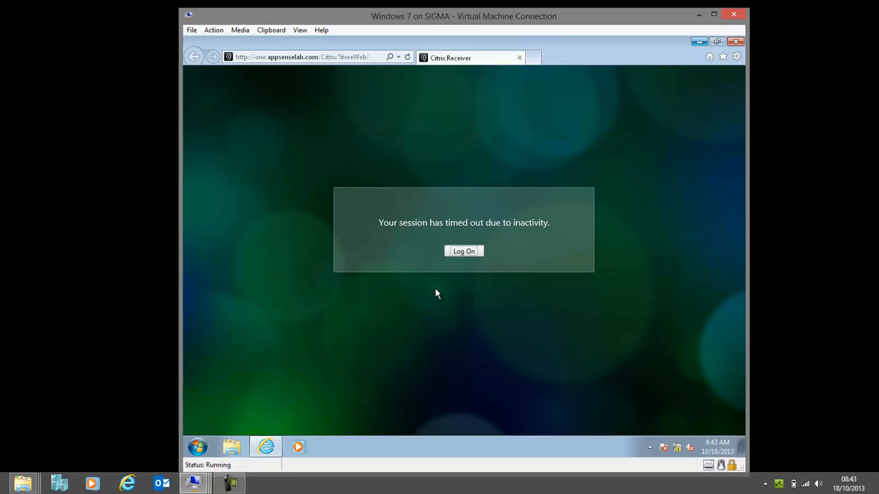
click(464, 250)
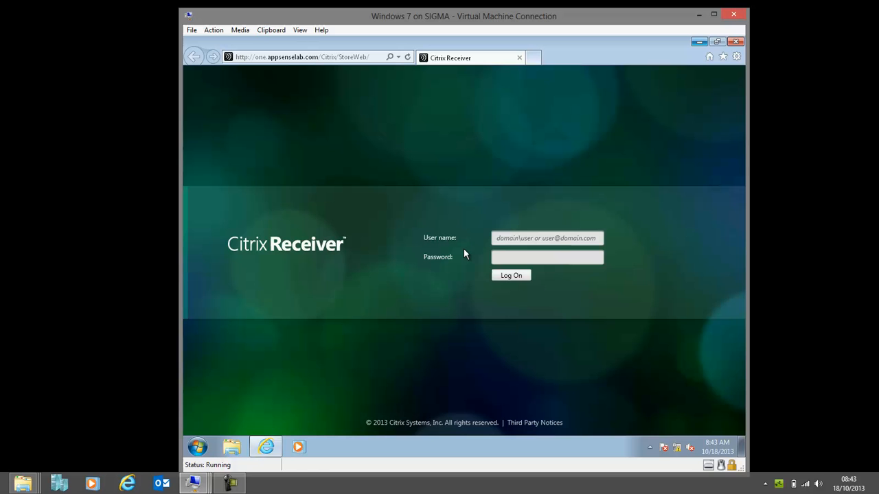
text(appsenselab\)
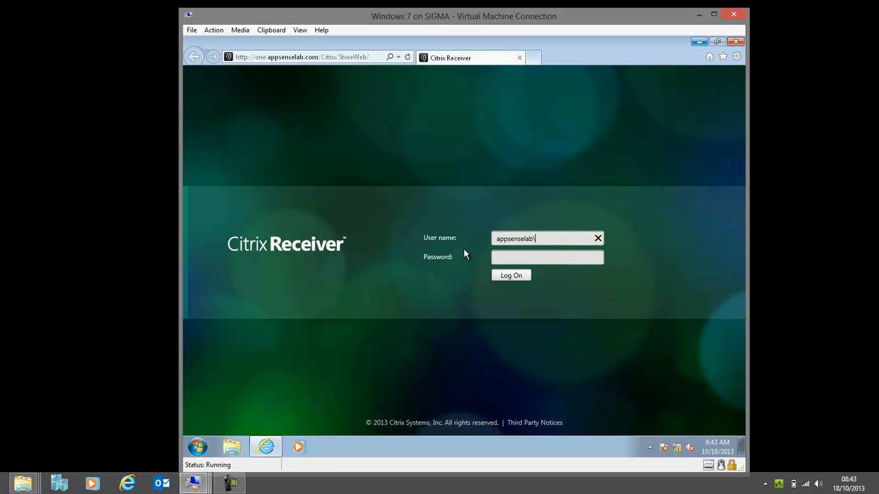
text(finance)
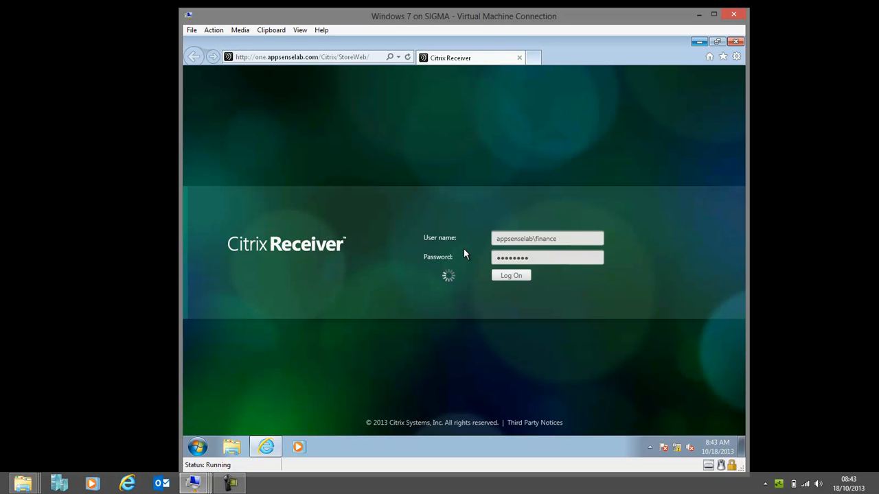
click(511, 275)
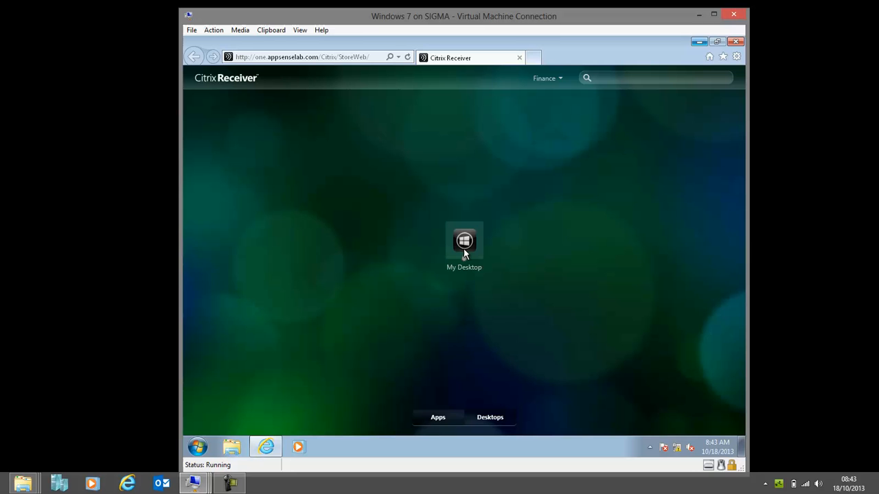
click(436, 417)
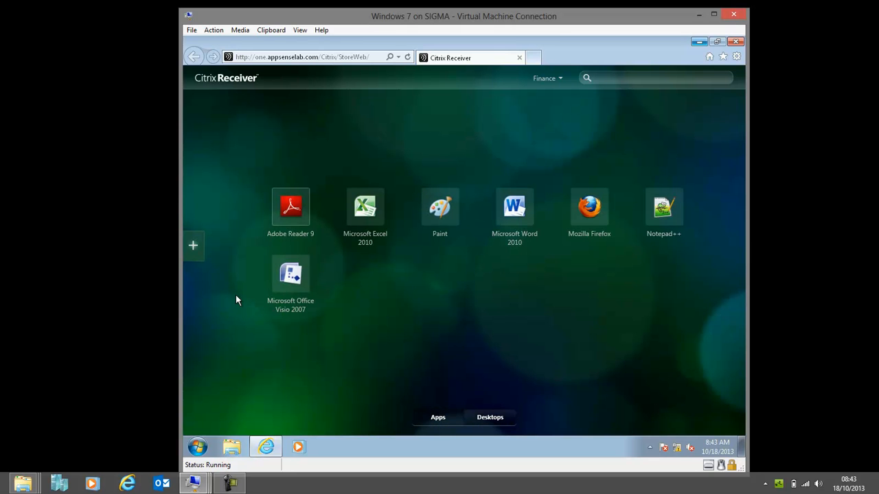
mouse_move(297, 305)
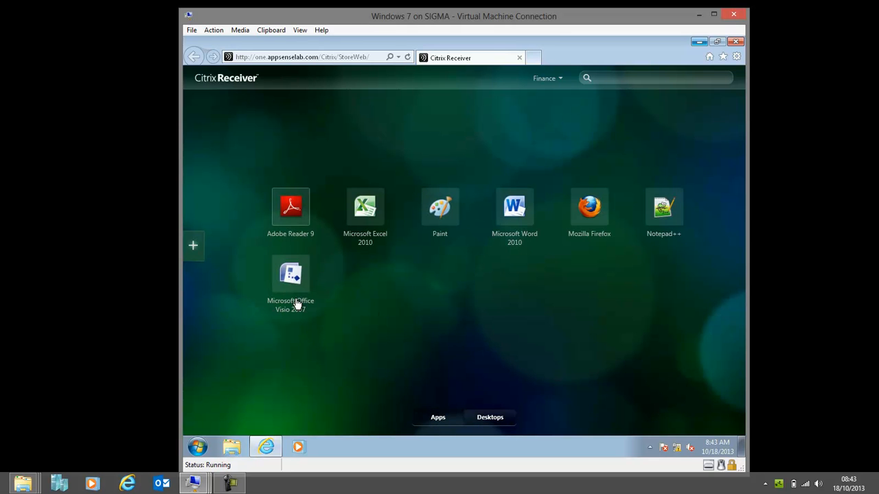
mouse_move(291, 209)
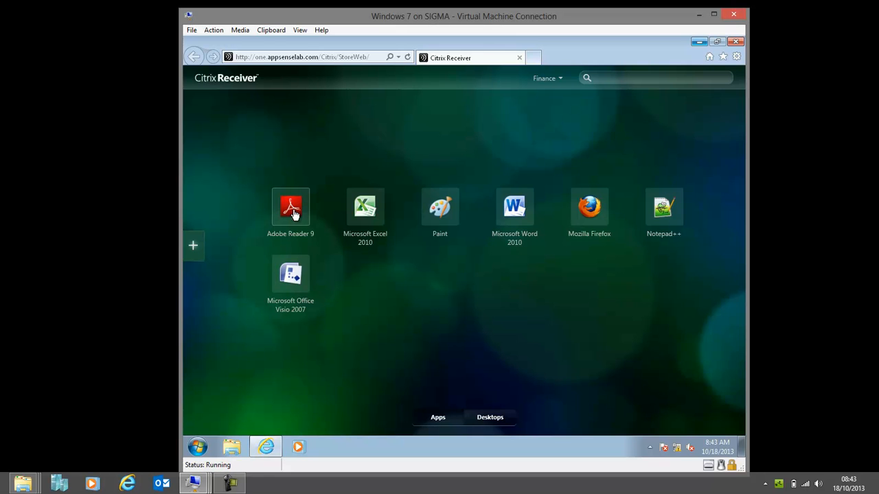
mouse_move(294, 209)
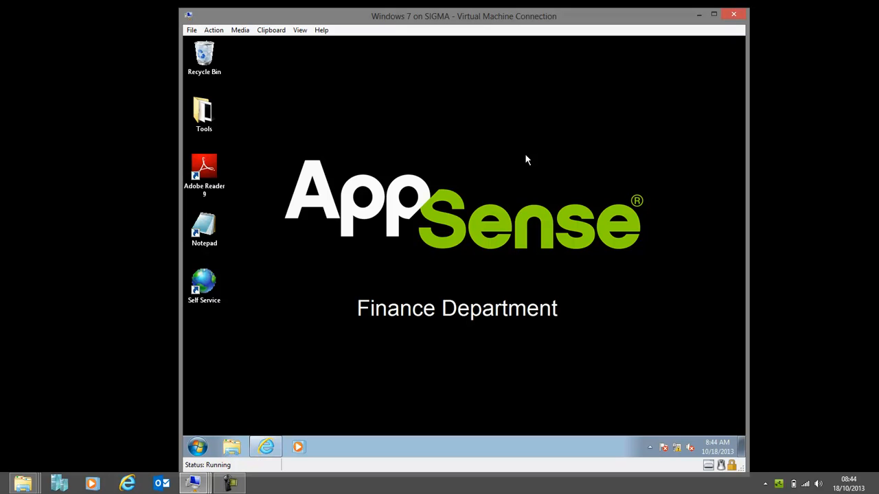
Run the Citrix-published Adobe Reader 9 with the compact toolbar layout, then close it
double_click(203, 167)
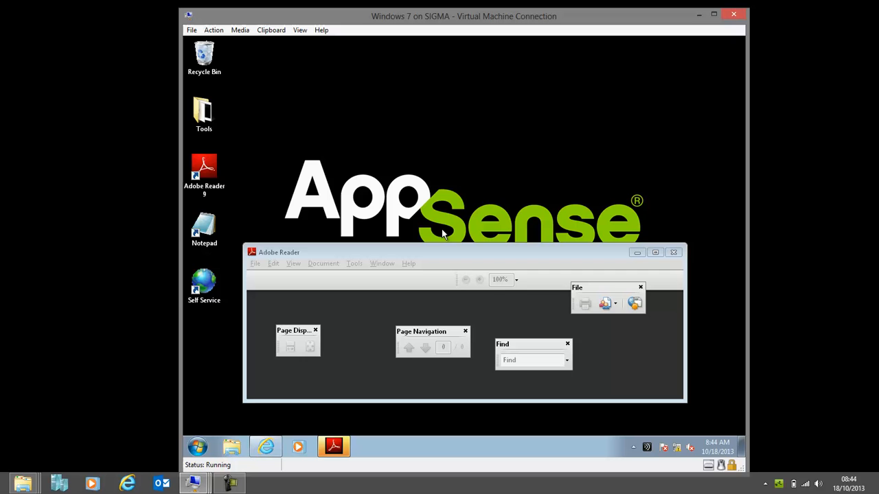
mouse_move(571, 295)
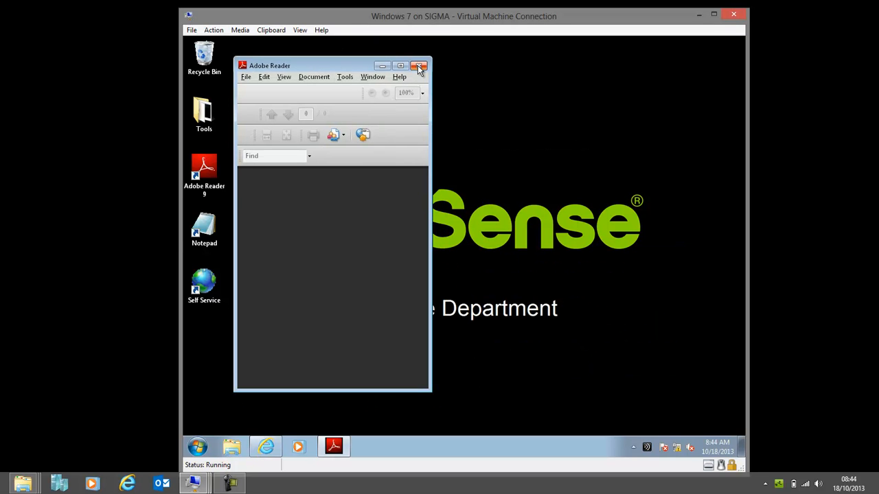
click(420, 65)
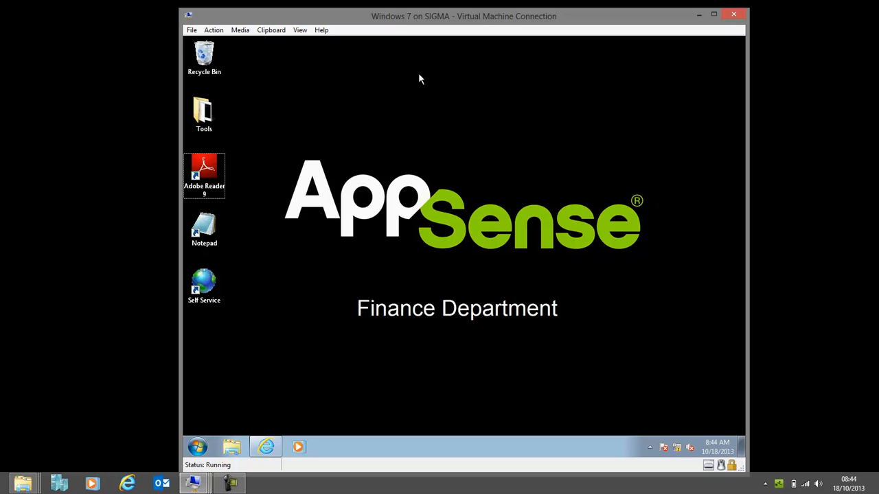
mouse_move(306, 116)
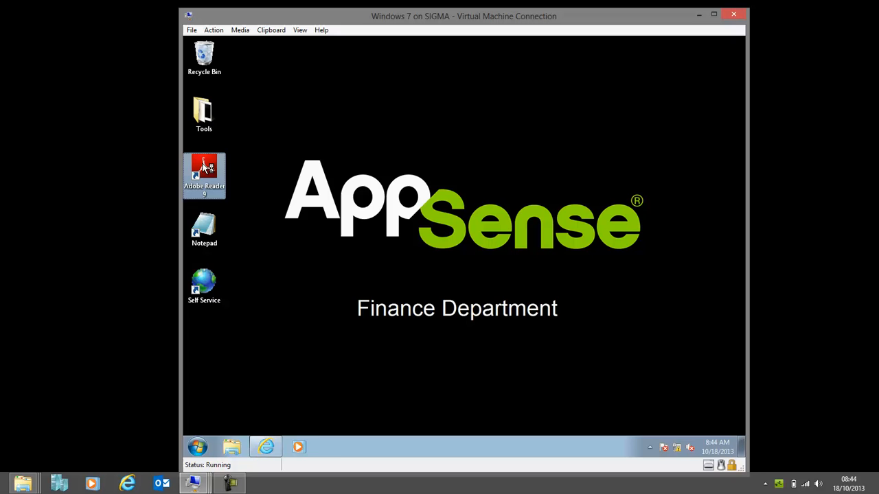
Run the App-V Adobe Reader showing the compact layout and close it again
double_click(204, 172)
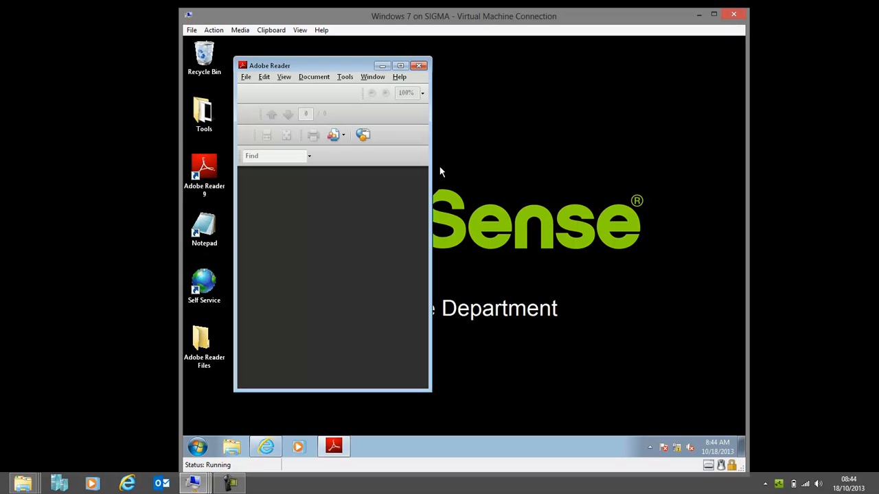
click(419, 66)
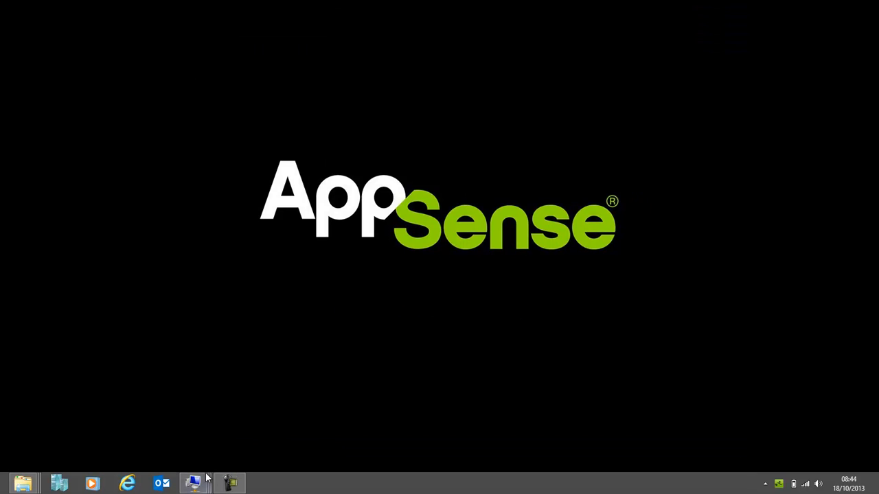
On the XP VM run ThinApp's AcroRd32.exe from Start > Programs and close it
click(195, 484)
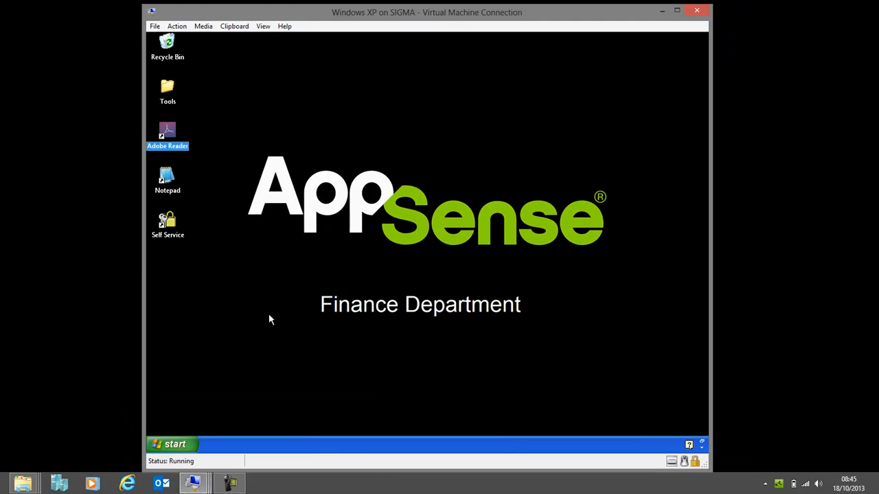
click(172, 445)
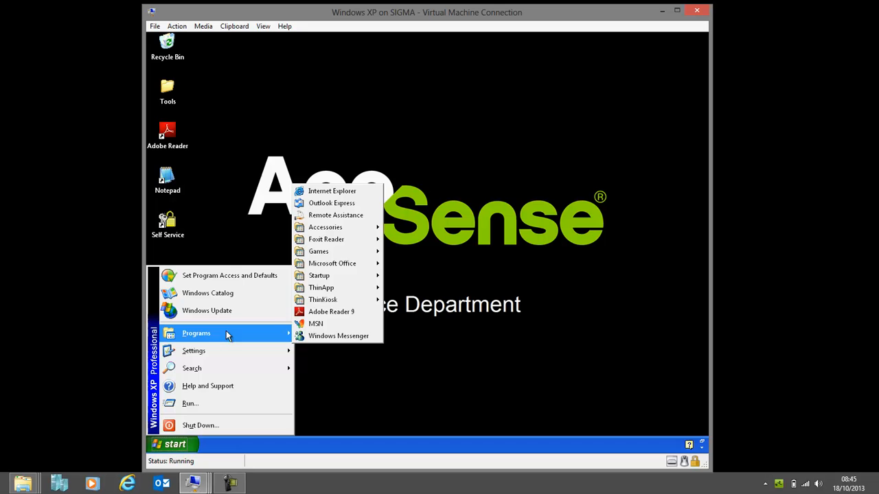
mouse_move(321, 287)
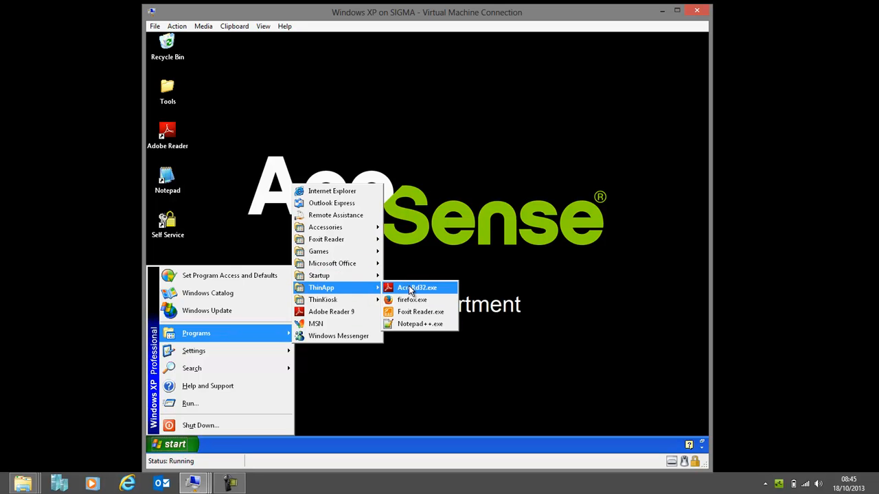
click(416, 289)
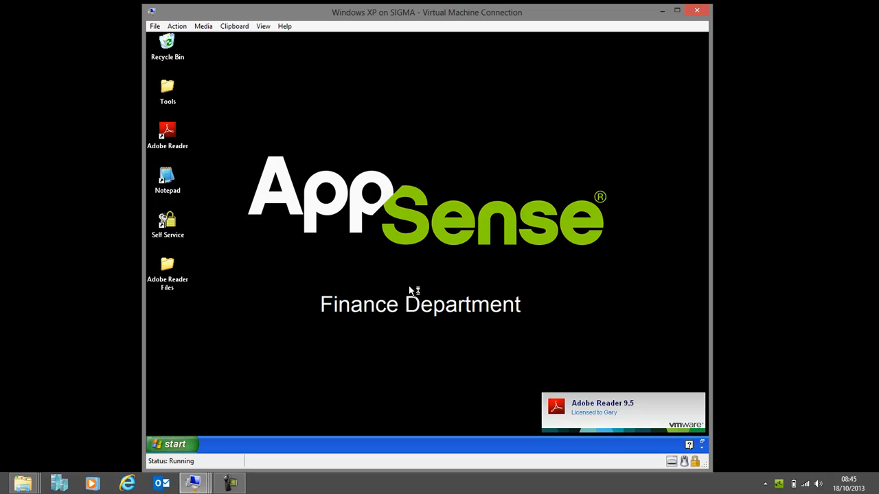
double_click(168, 130)
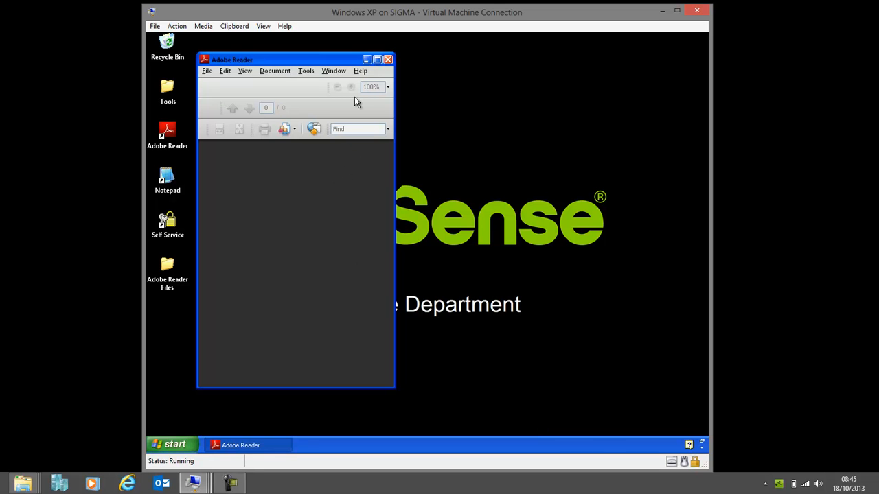
click(387, 59)
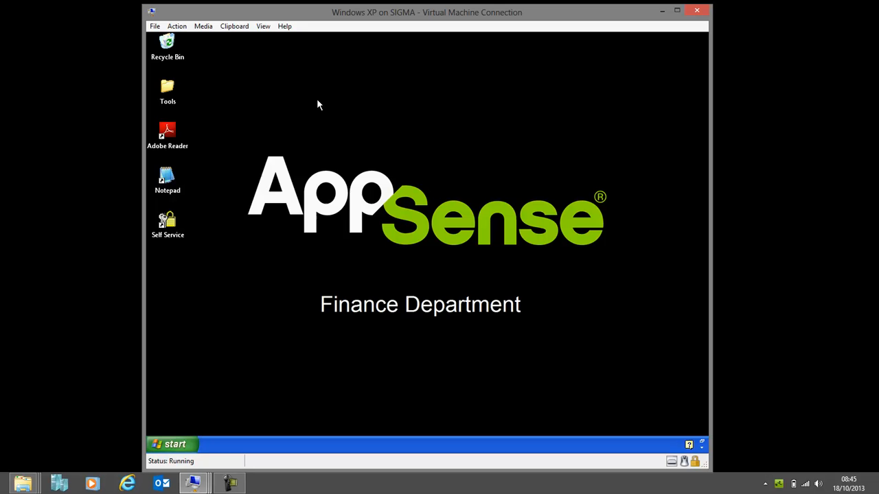
Launch the locally installed Adobe Reader from its desktop shortcut
click(167, 135)
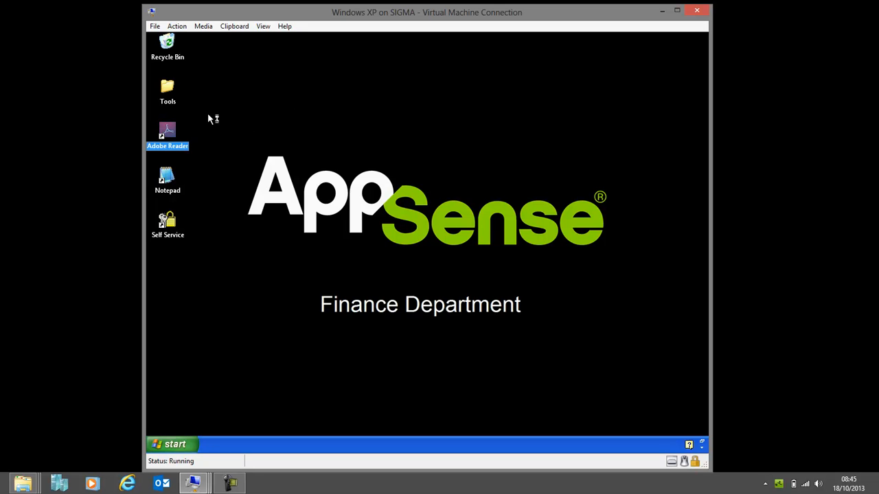
double_click(167, 130)
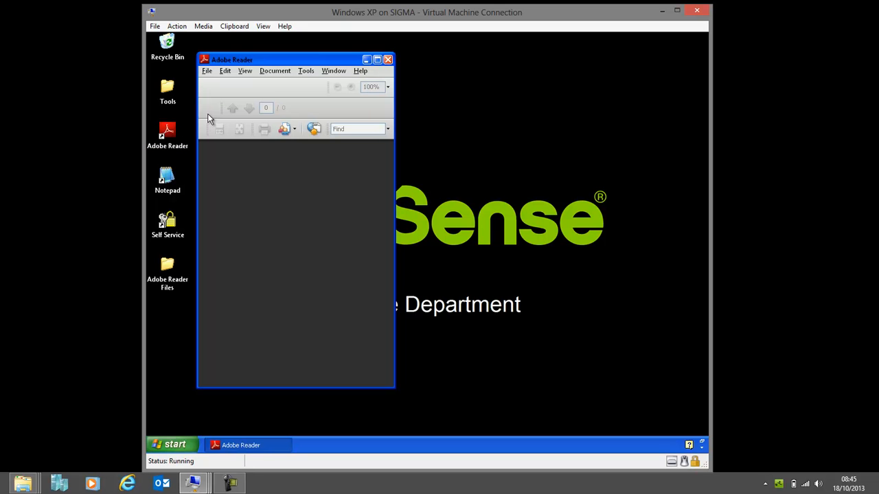